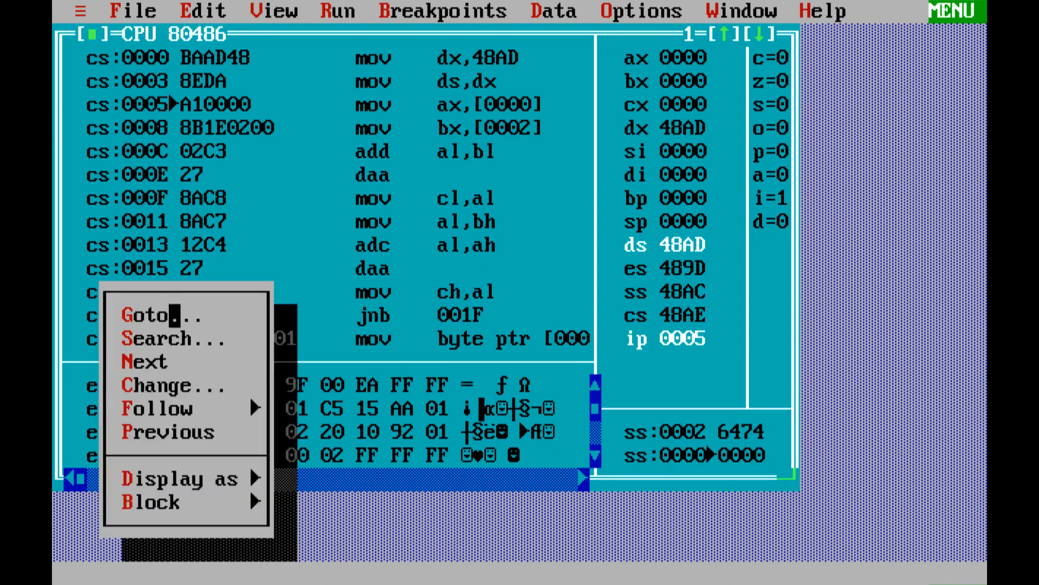
Jump the memory dump pane to ds:0000, showing the stored bytes 34 76 78 96
left_click(146, 315)
type("dsd")
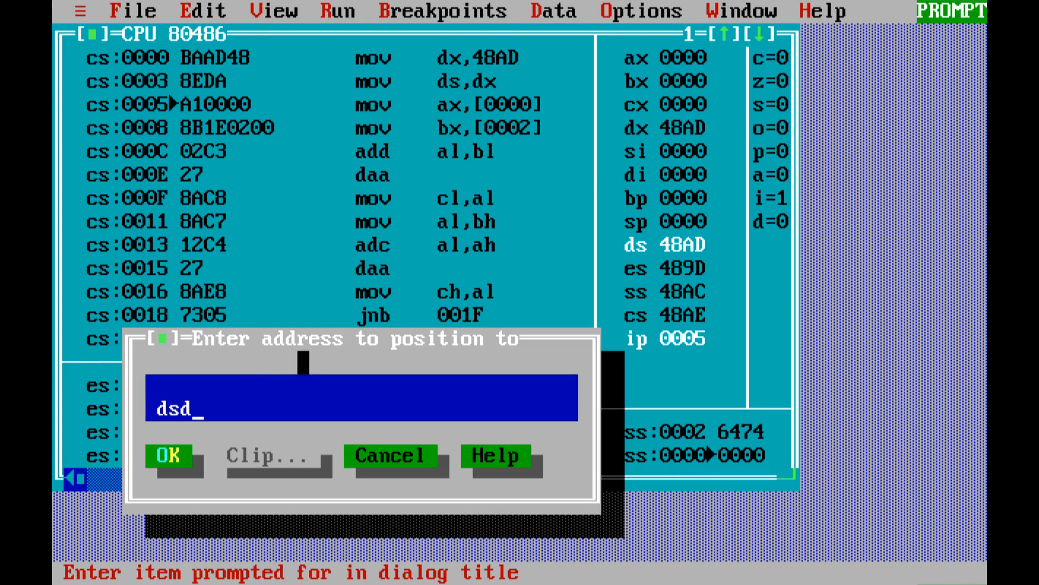
key("Backspace")
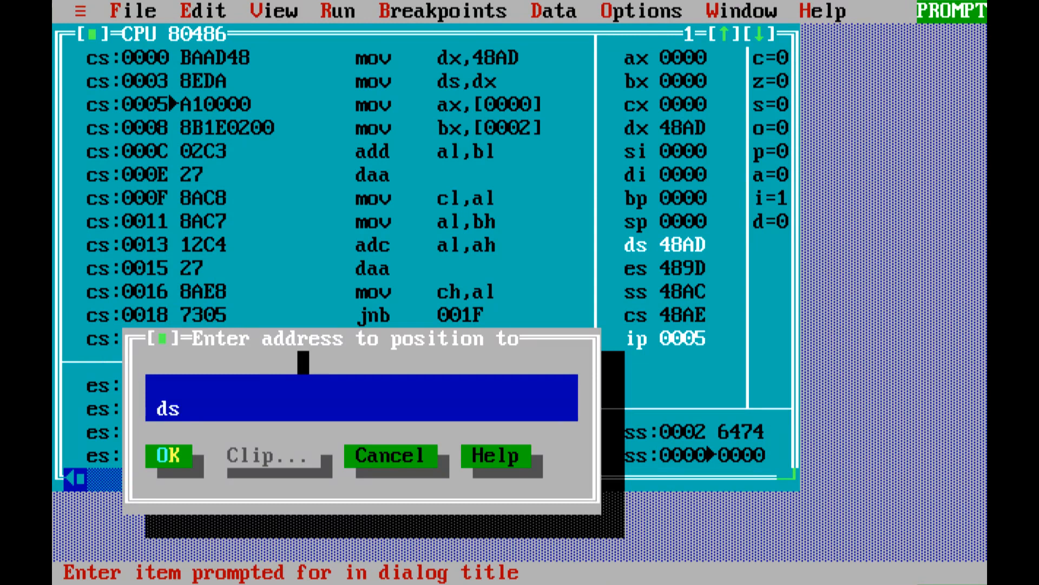
type(":0000")
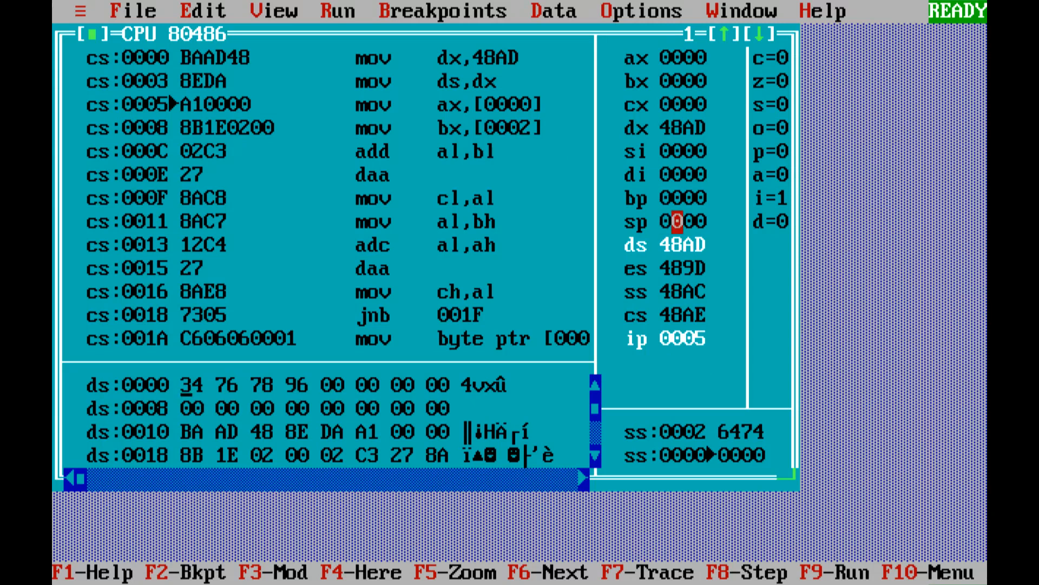
Step through loading AX=7634 and BX=9678, then add the low bytes giving AX=76AC
key("F8")
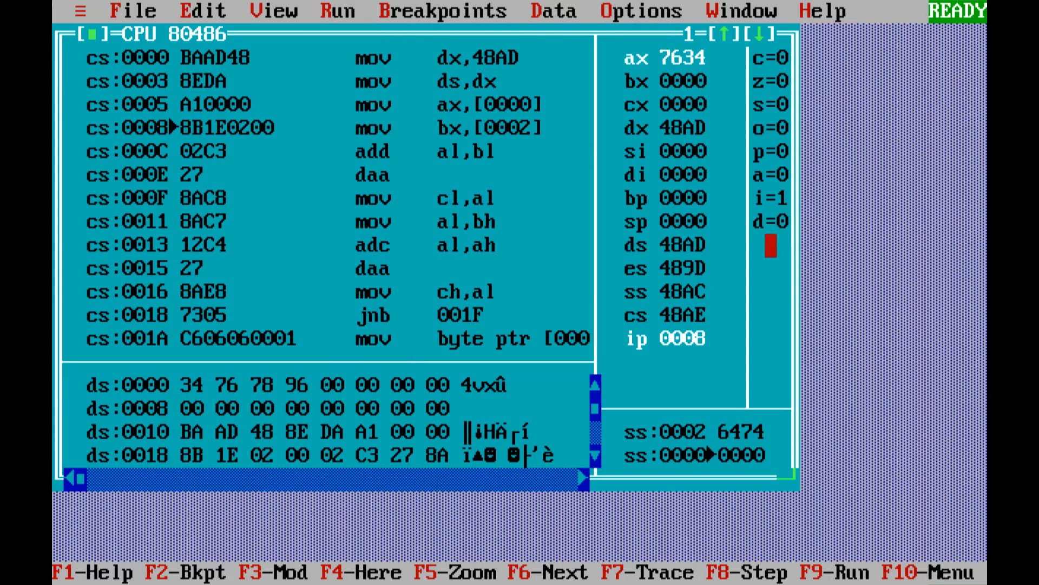
key("F8")
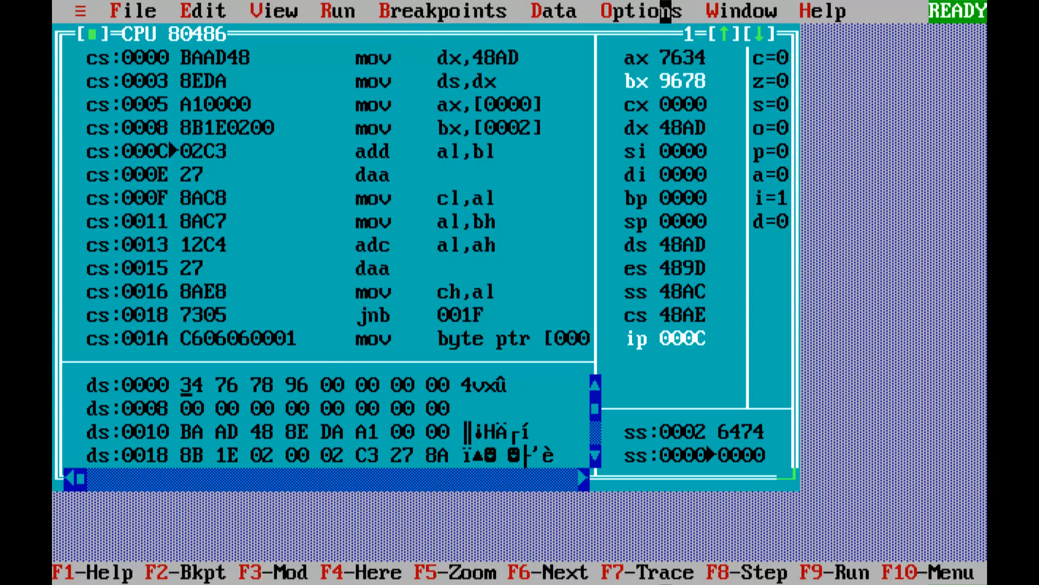
left_click(337, 11)
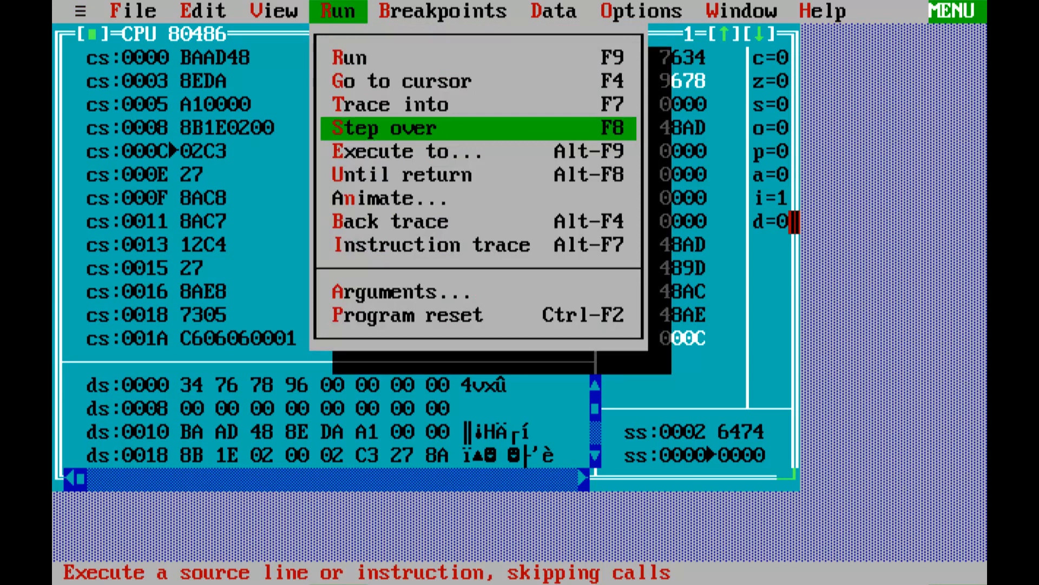
left_click(384, 128)
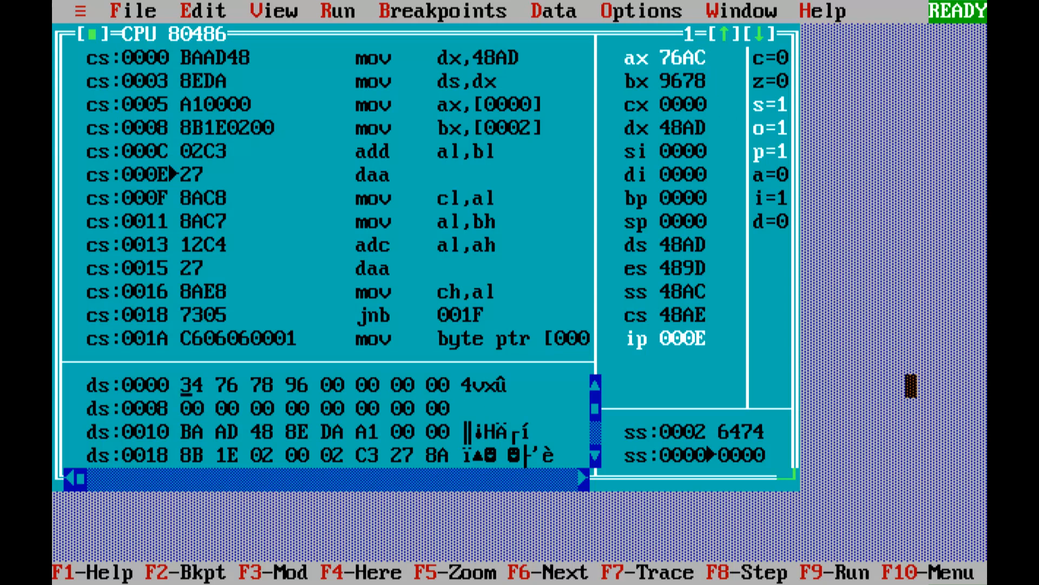
Step daa to adjust AX to 7612, copy 12 into CL, and load 96 into AL
key("F8")
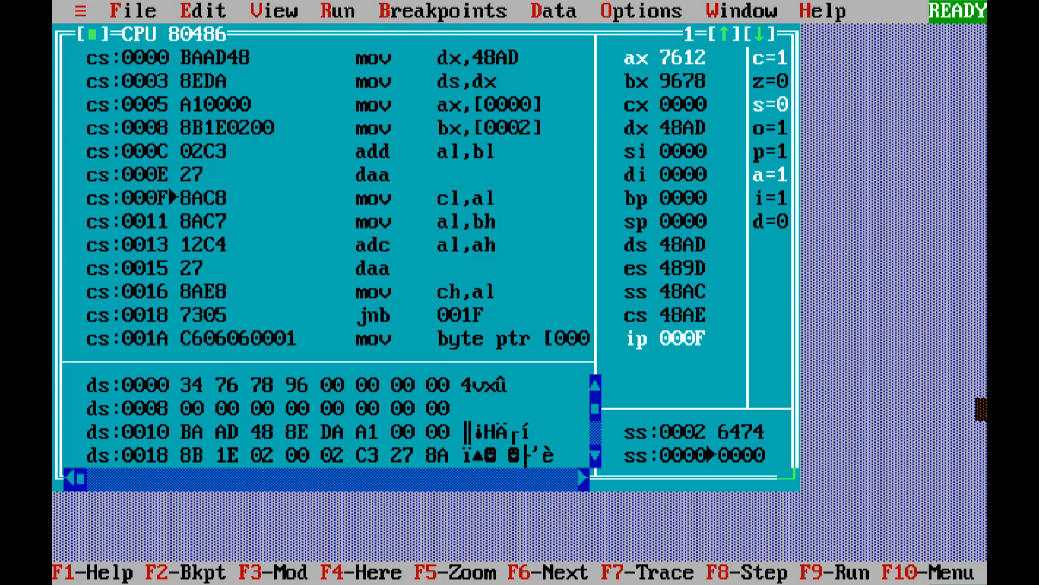
key("F8")
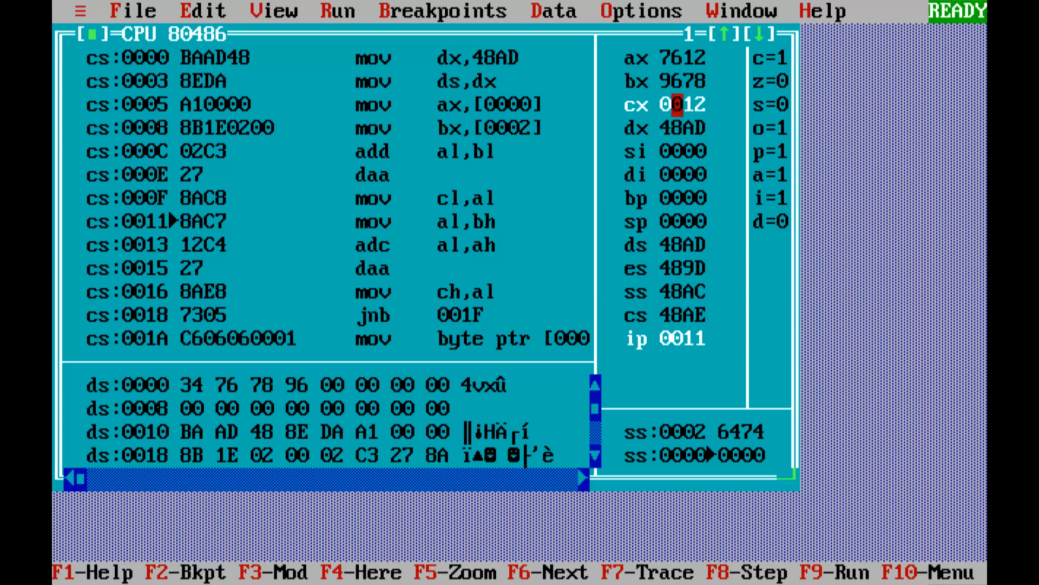
key("F8")
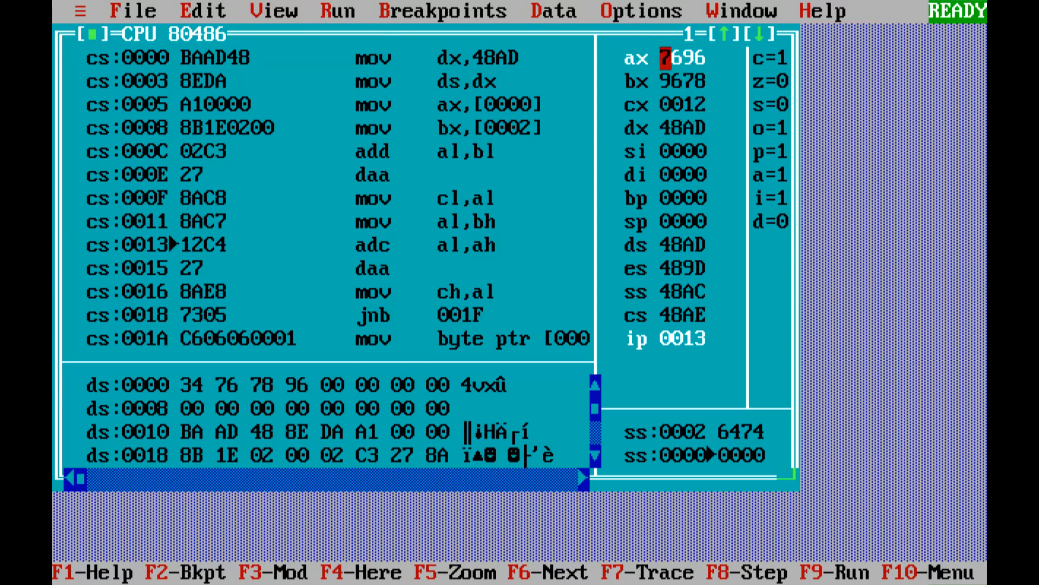
Step adc and daa to get high byte 73 and copy it to CH, making CX 7312
key("F8")
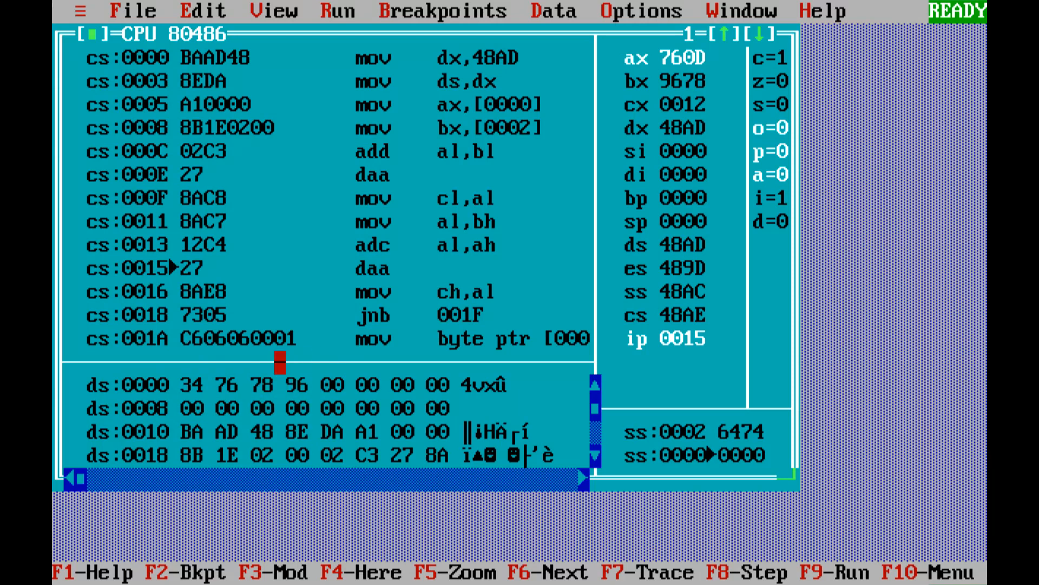
left_click(338, 11)
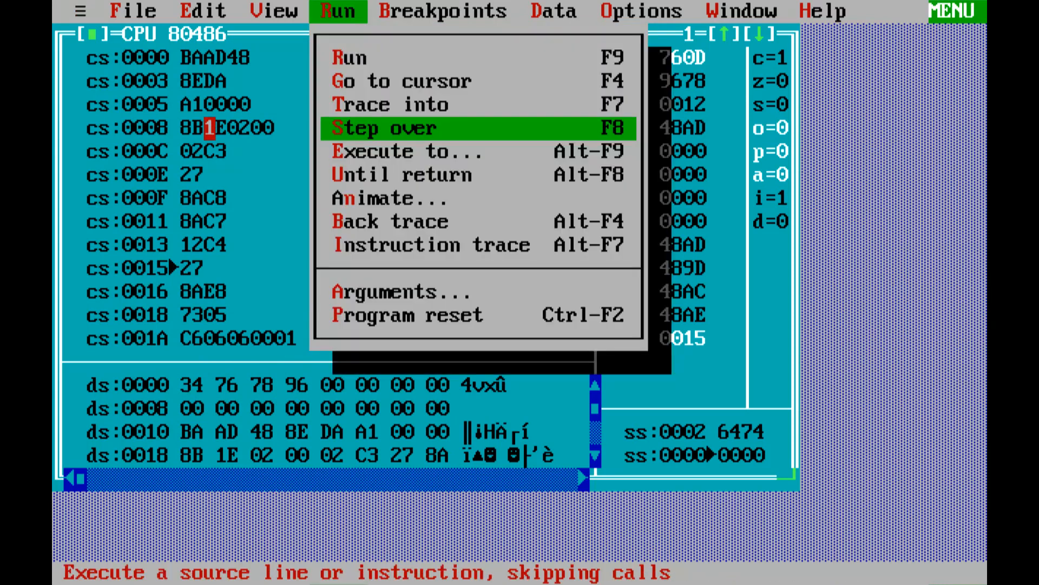
left_click(382, 128)
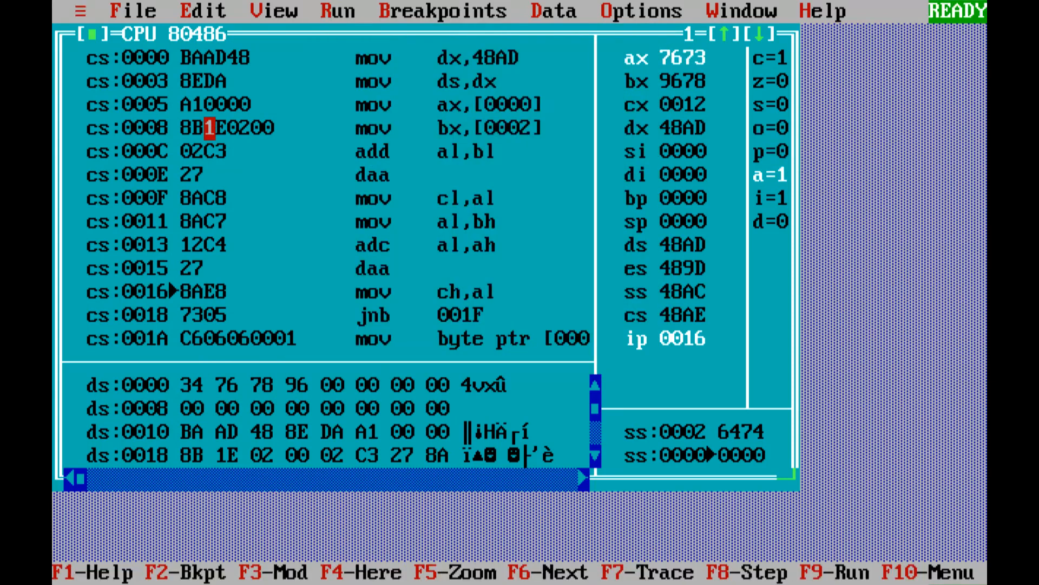
key("F8")
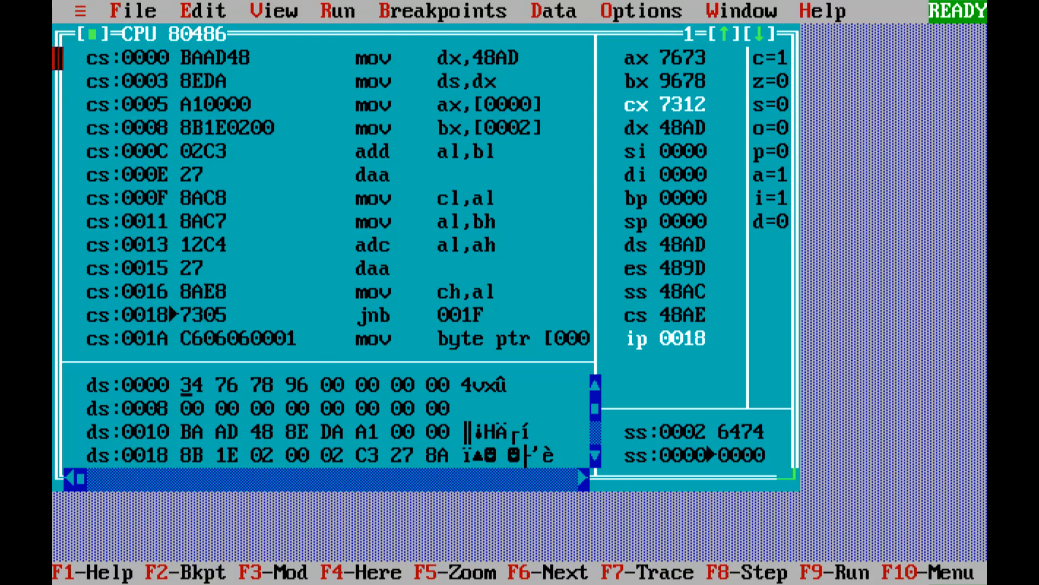
Step past jnb, store carry 01 at ds:0006 and the sum 7312 at ds:0004
key("F8")
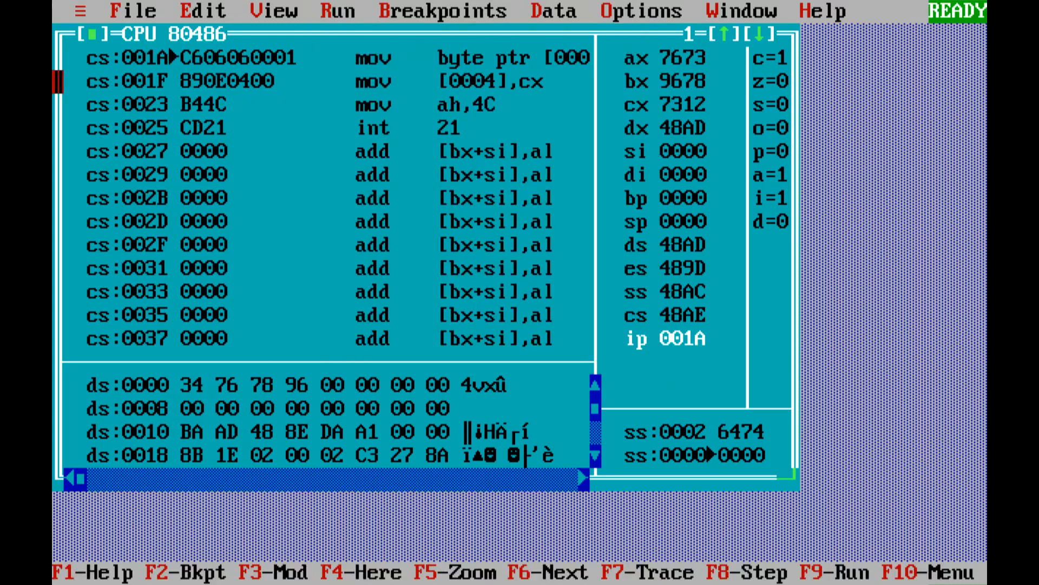
key("F8")
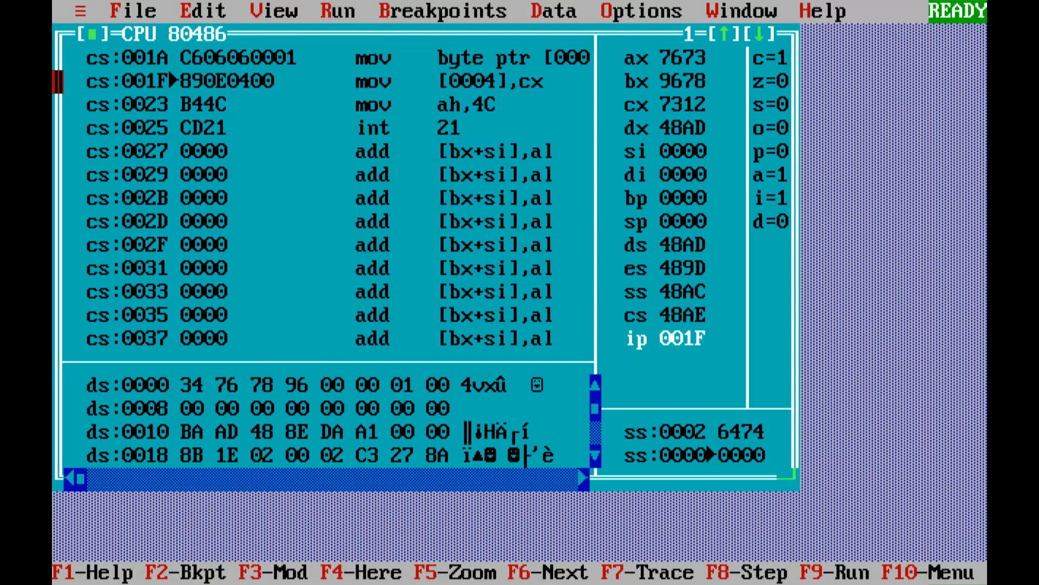
key("F8")
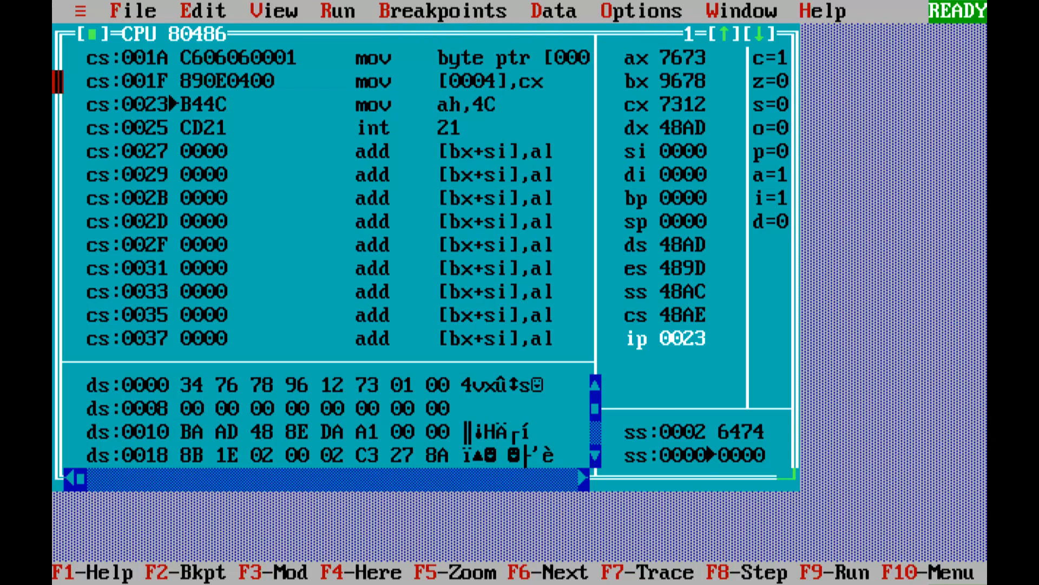
left_click(397, 408)
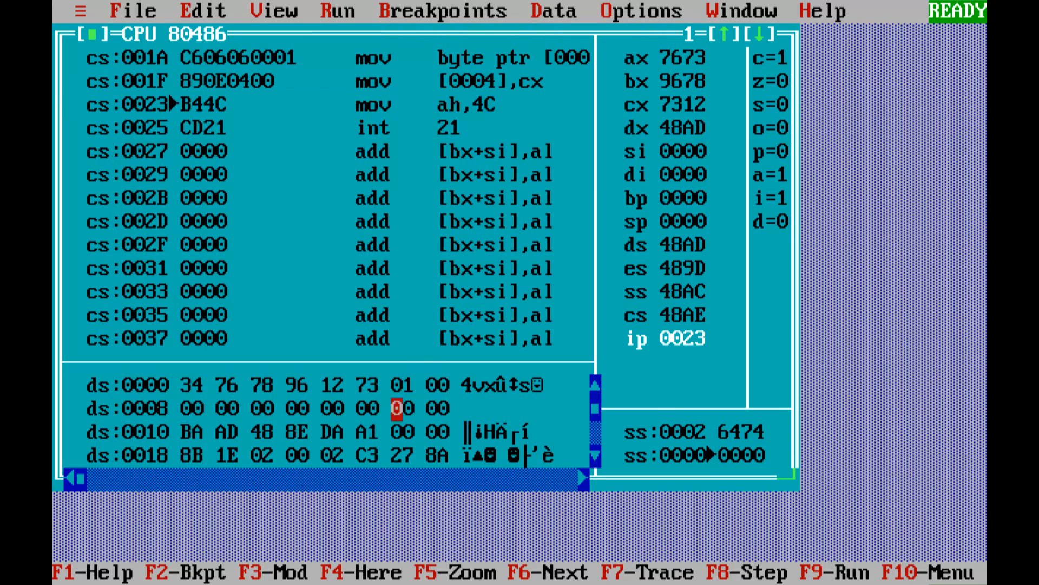